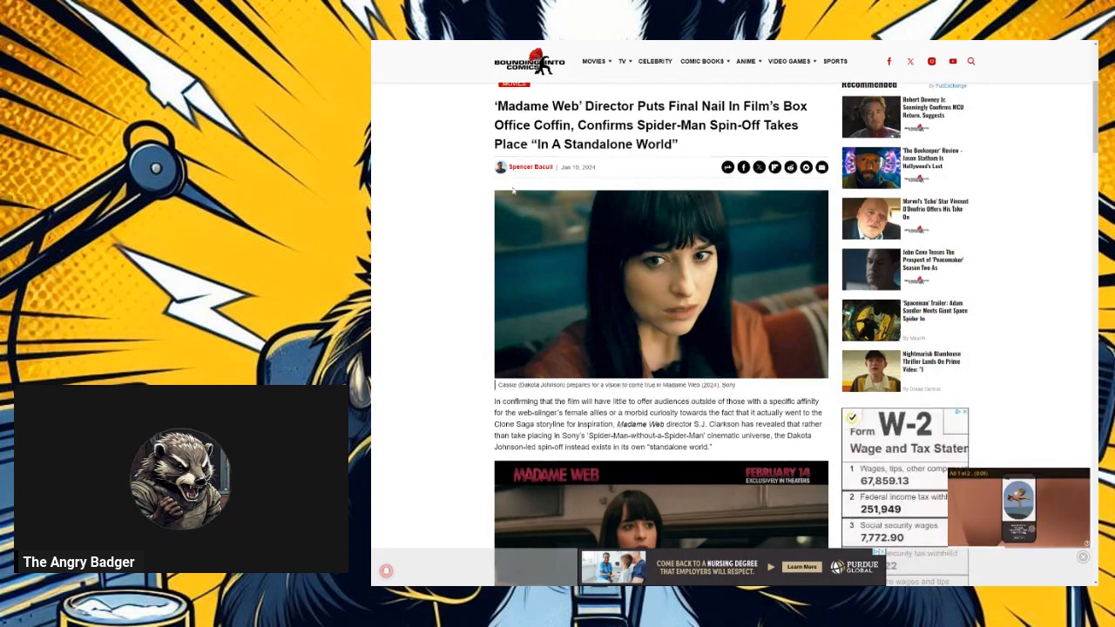
{"action": "scroll", "scroll_direction": "down", "scroll_amount": 3}
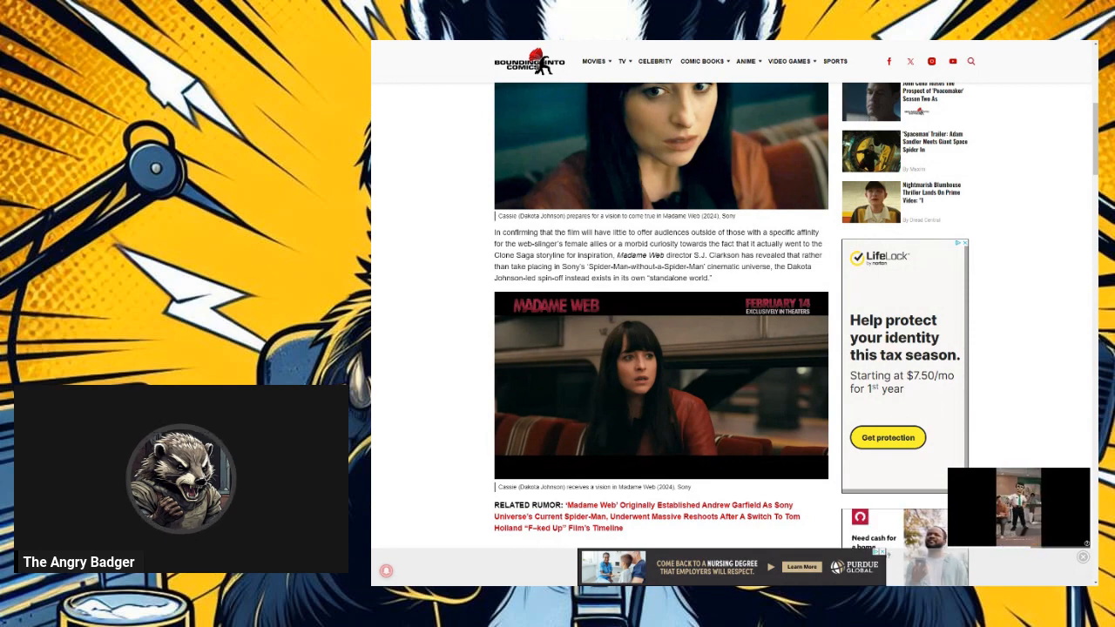
{"action": "scroll", "scroll_direction": "up", "scroll_amount": 3}
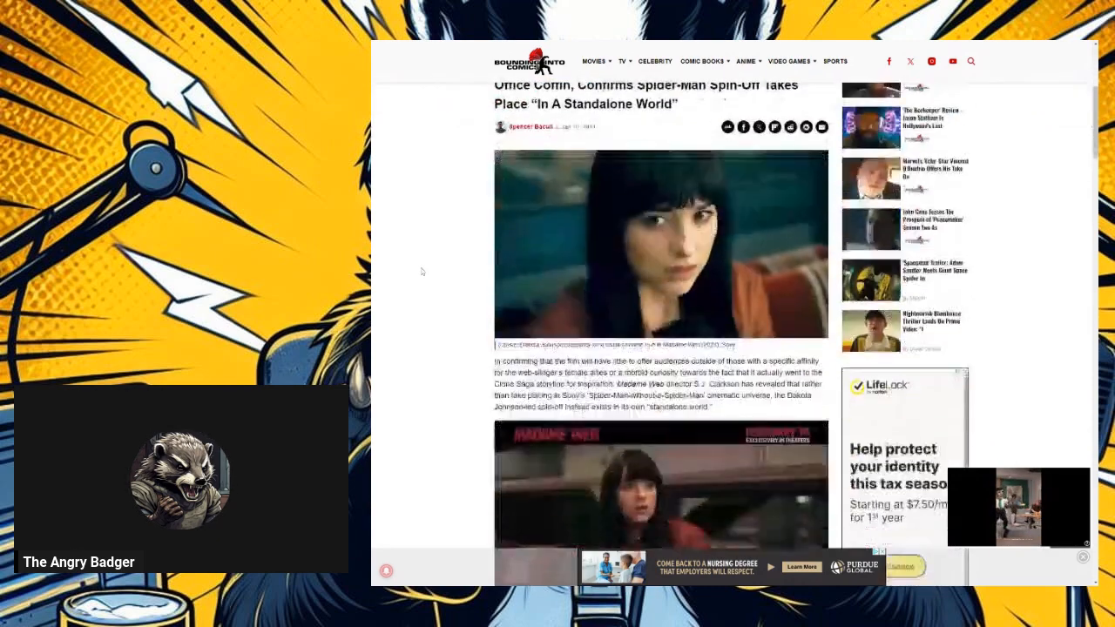
{"action": "scroll", "scroll_direction": "down", "scroll_amount": 3}
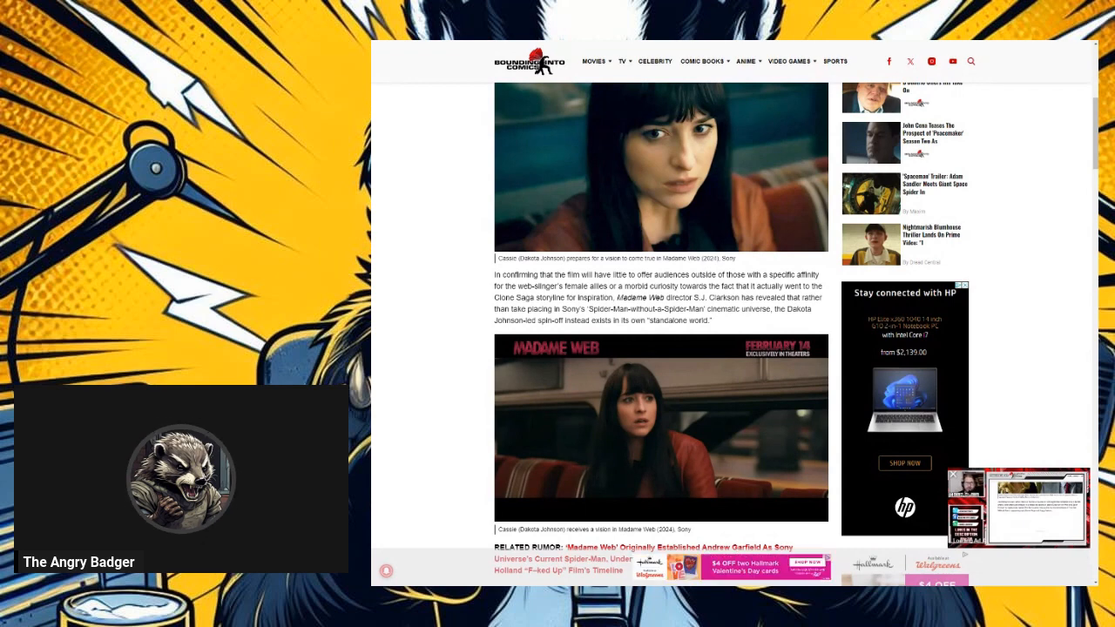
{"action": "scroll", "scroll_direction": "down", "scroll_amount": 3}
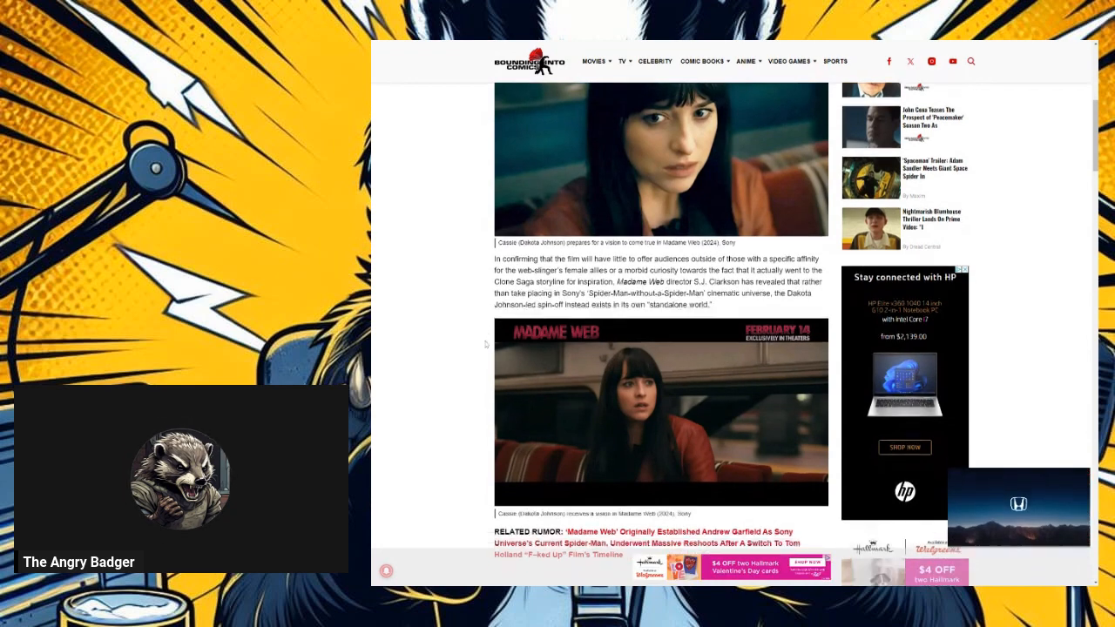
{"action": "scroll", "scroll_direction": "down", "scroll_amount": 3}
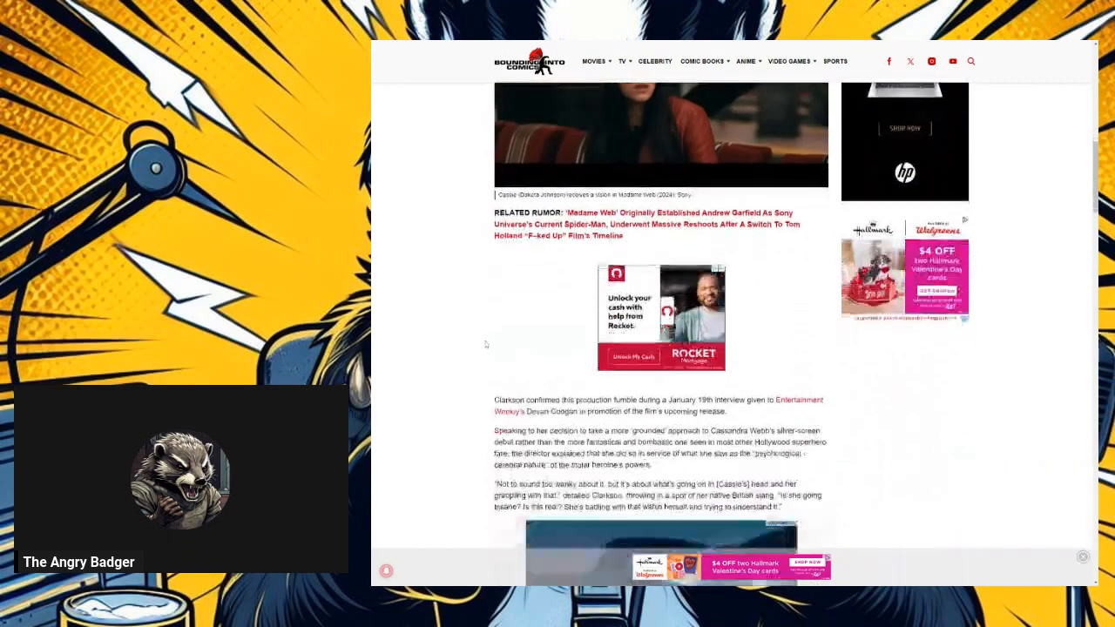
{"action": "scroll", "scroll_direction": "down", "scroll_amount": 3}
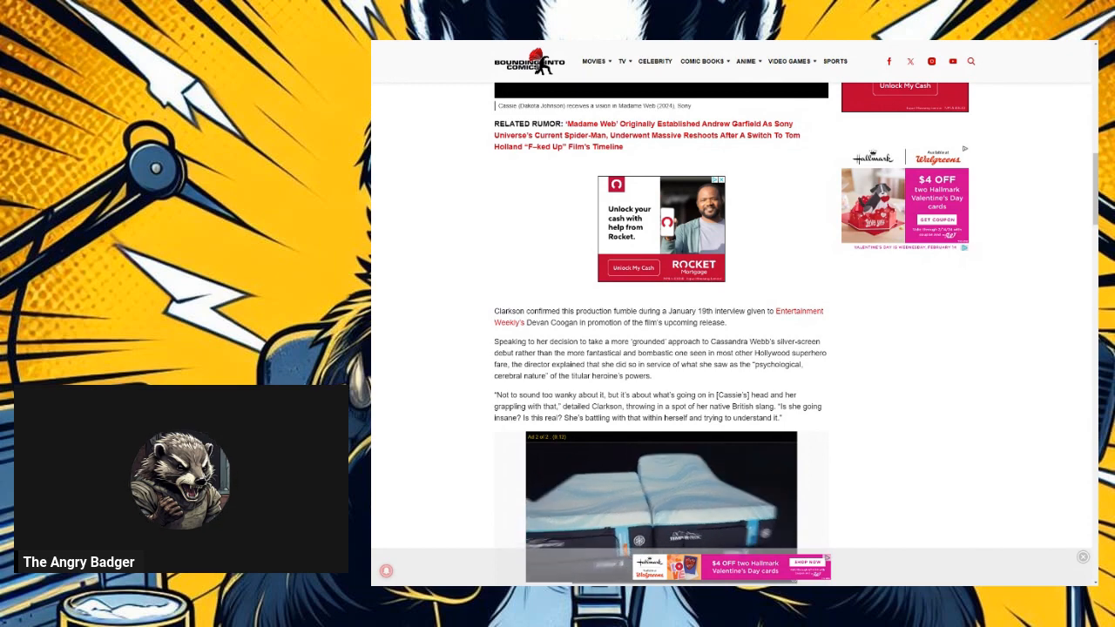
{"action": "scroll", "scroll_direction": "down", "scroll_amount": 3}
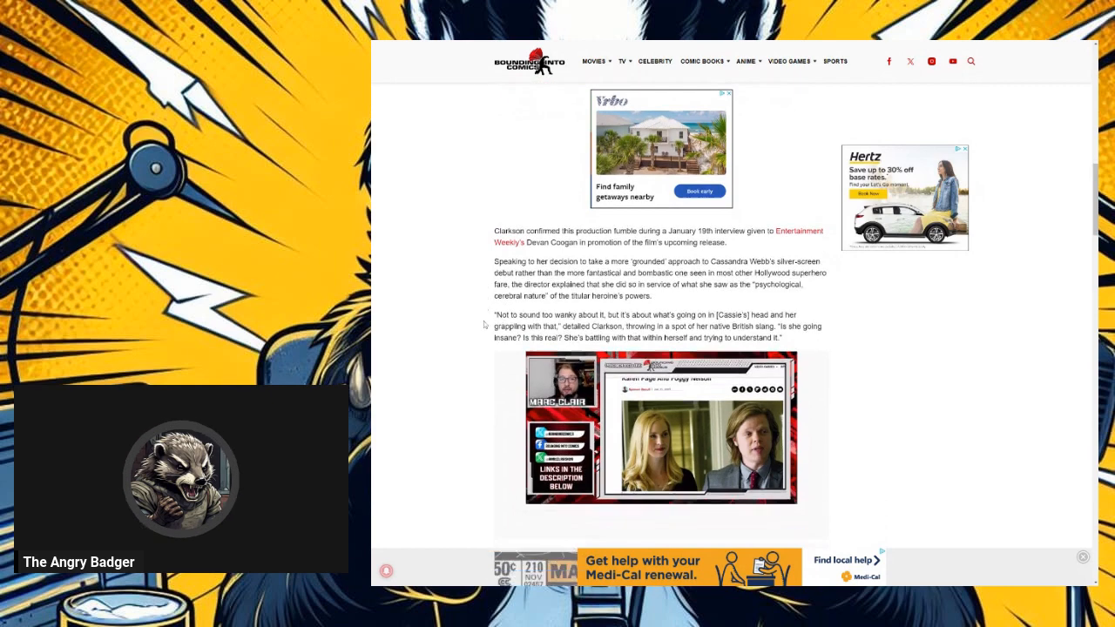
{"action": "scroll", "scroll_direction": "down", "scroll_amount": 3}
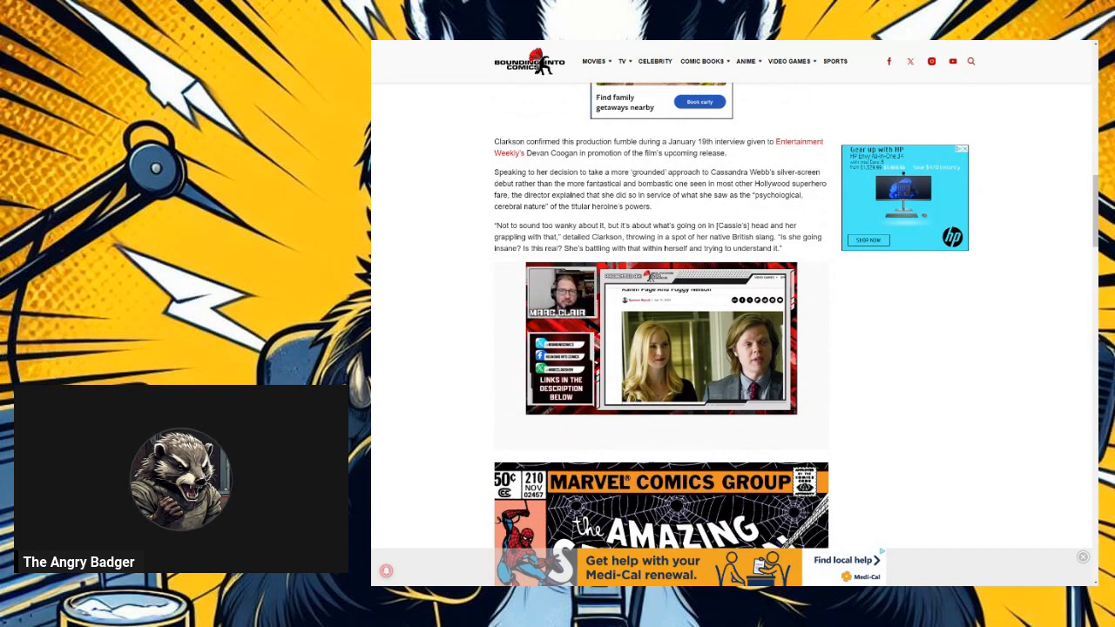
{"action": "scroll", "scroll_direction": "down", "scroll_amount": 3}
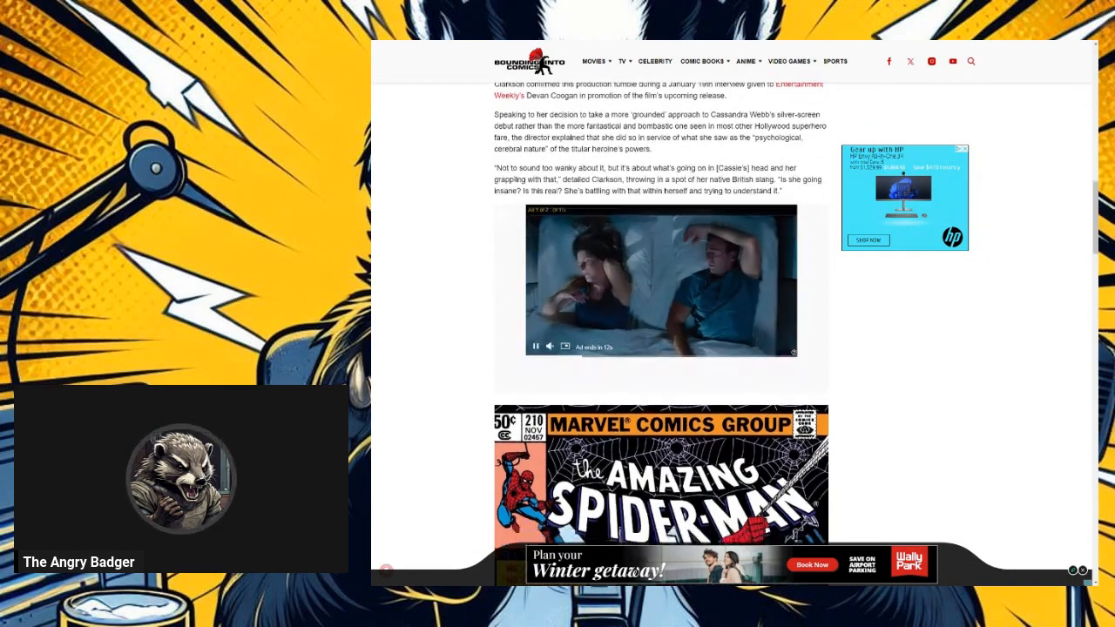
{"action": "scroll", "scroll_direction": "down", "scroll_amount": 3}
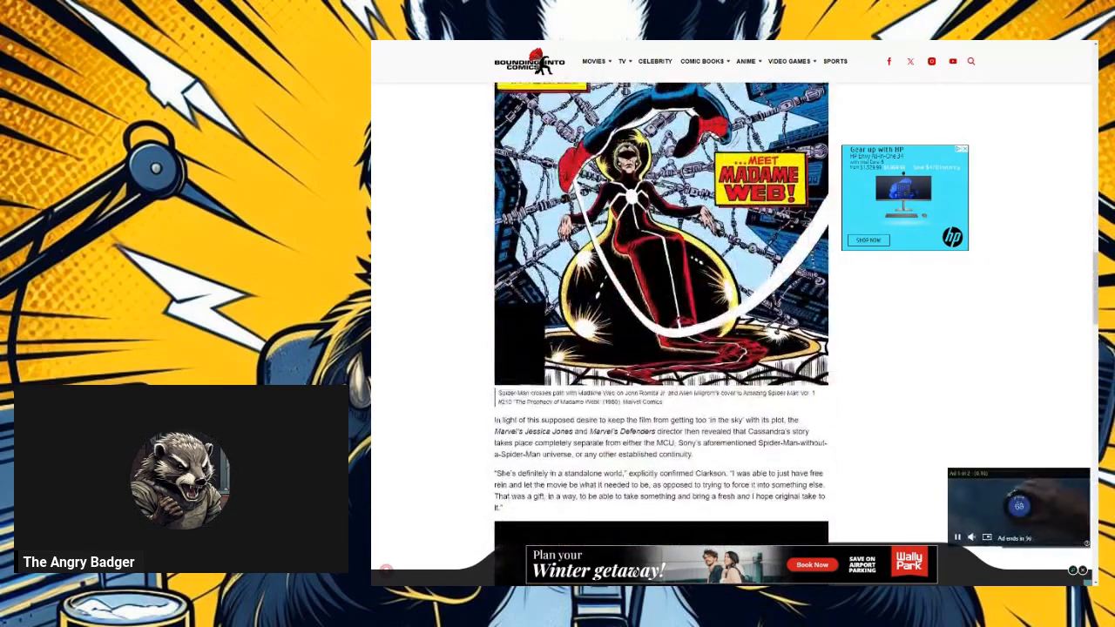
{"action": "scroll", "scroll_direction": "up", "scroll_amount": 3}
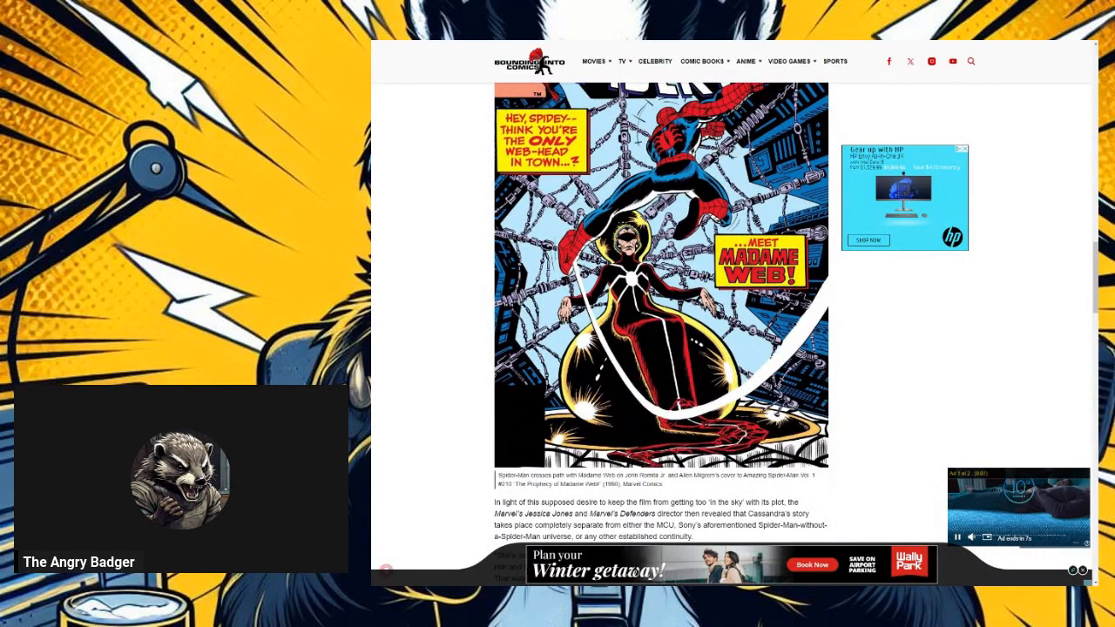
{"action": "scroll", "scroll_direction": "down", "scroll_amount": 3}
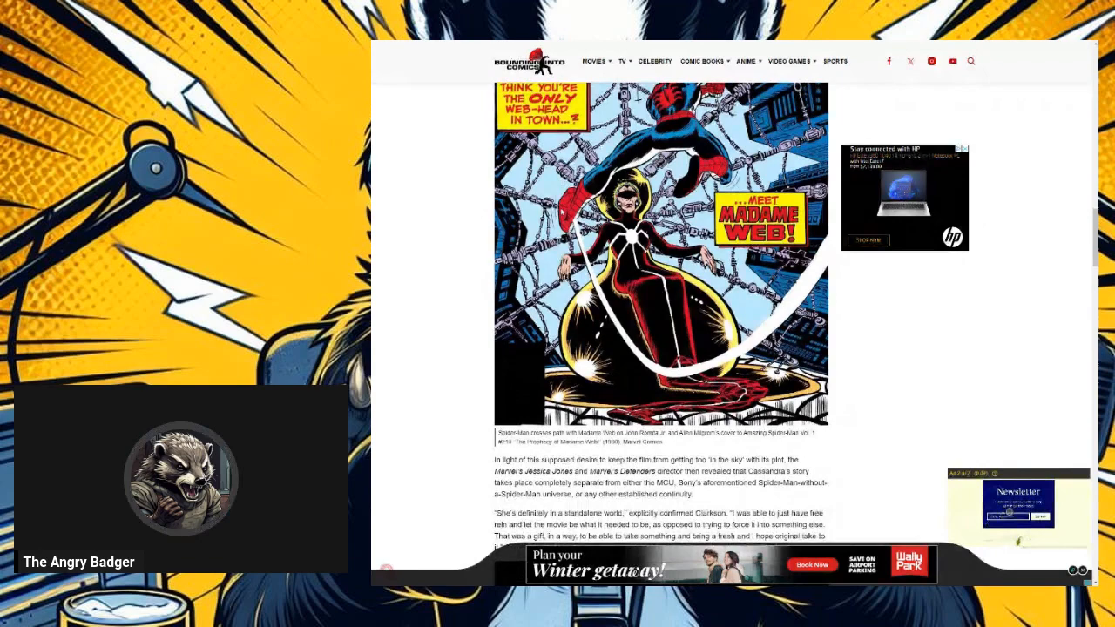
{"action": "scroll", "scroll_direction": "down", "scroll_amount": 3}
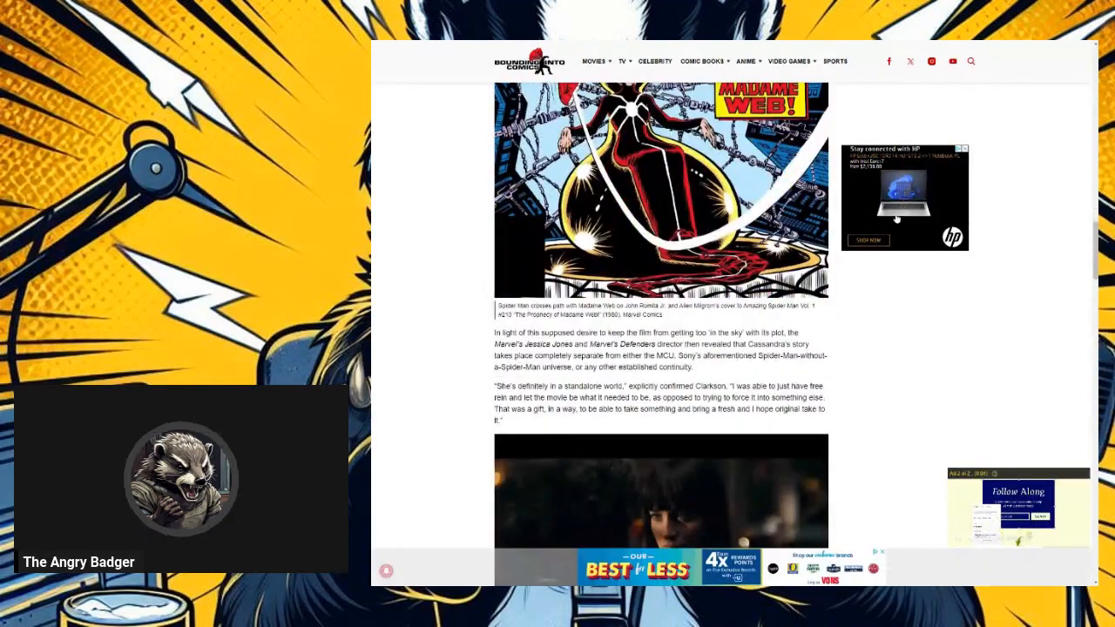
{"action": "scroll", "scroll_direction": "down", "scroll_amount": 3}
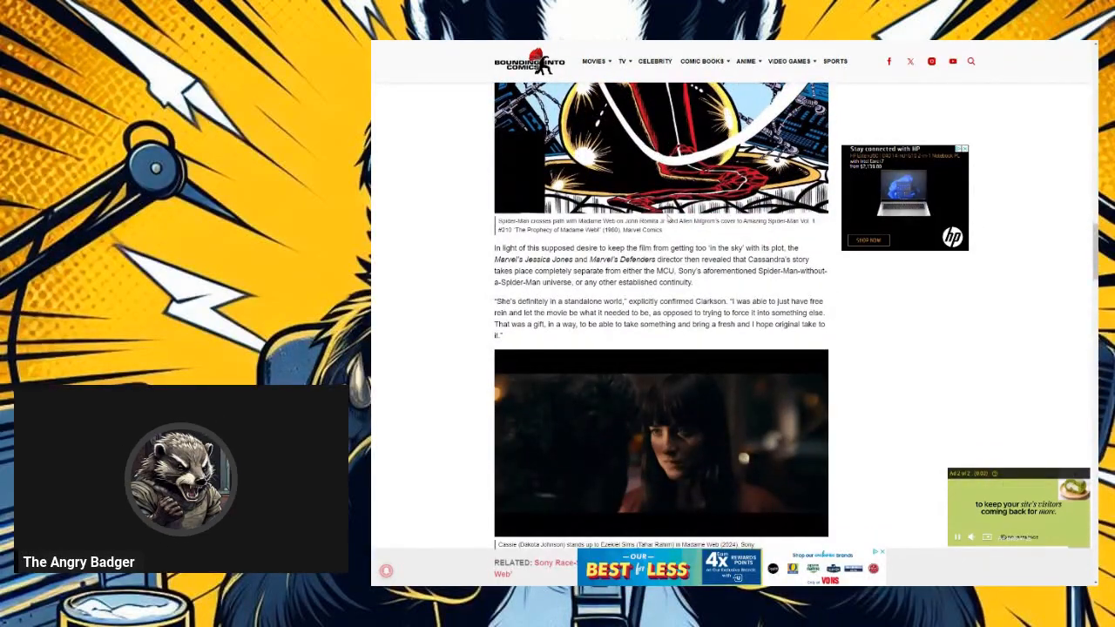
{"action": "scroll", "scroll_direction": "down", "scroll_amount": 3}
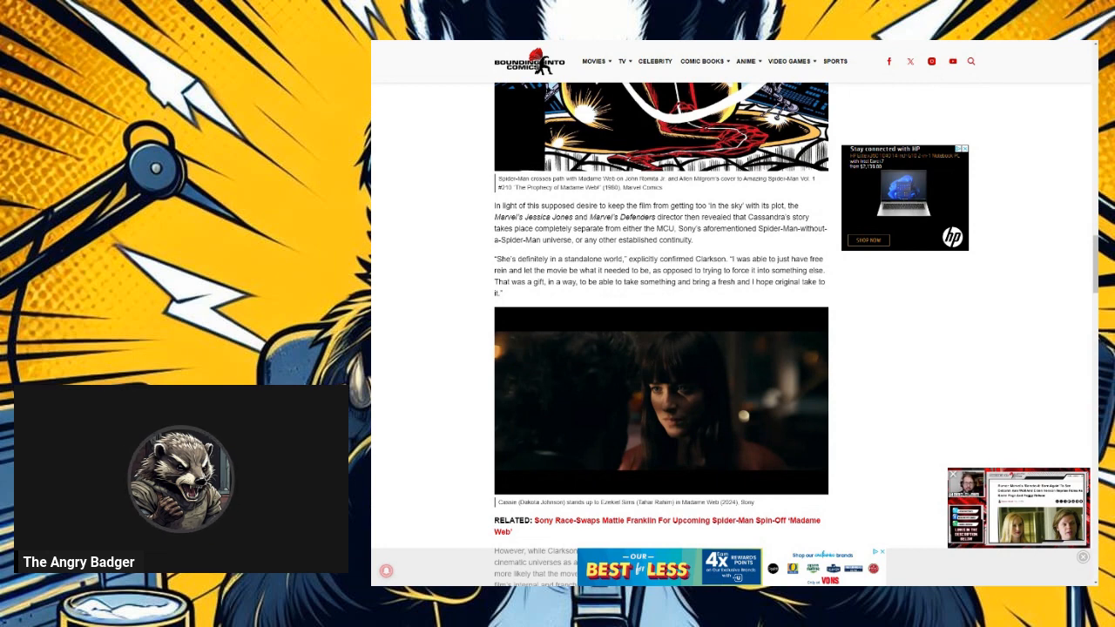
{"action": "scroll", "scroll_direction": "down", "scroll_amount": 3}
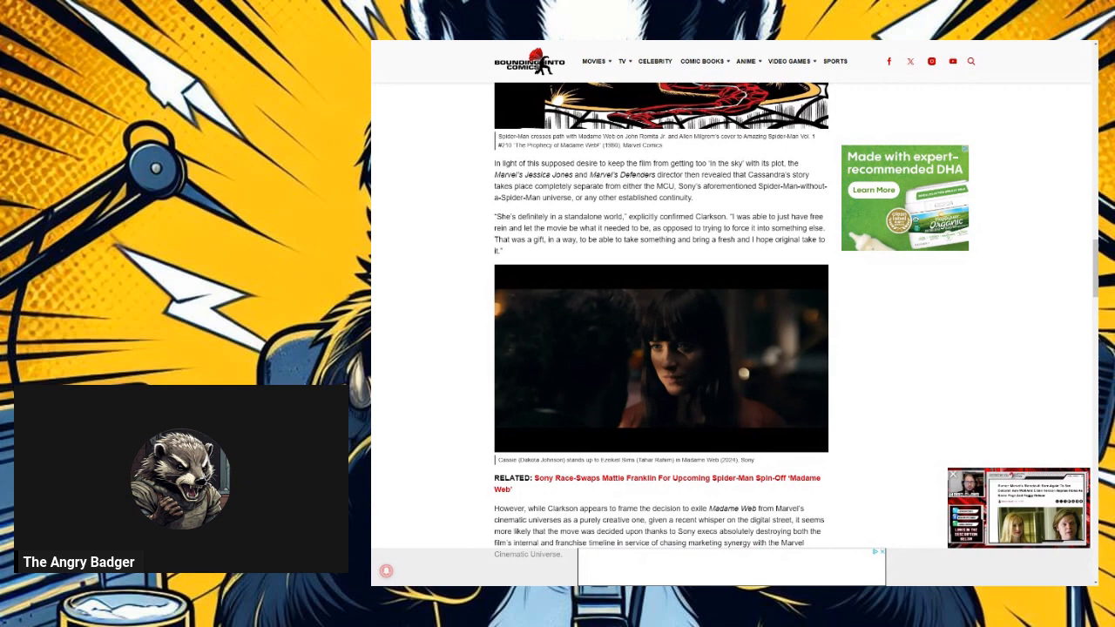
{"action": "scroll", "scroll_direction": "down", "scroll_amount": 3}
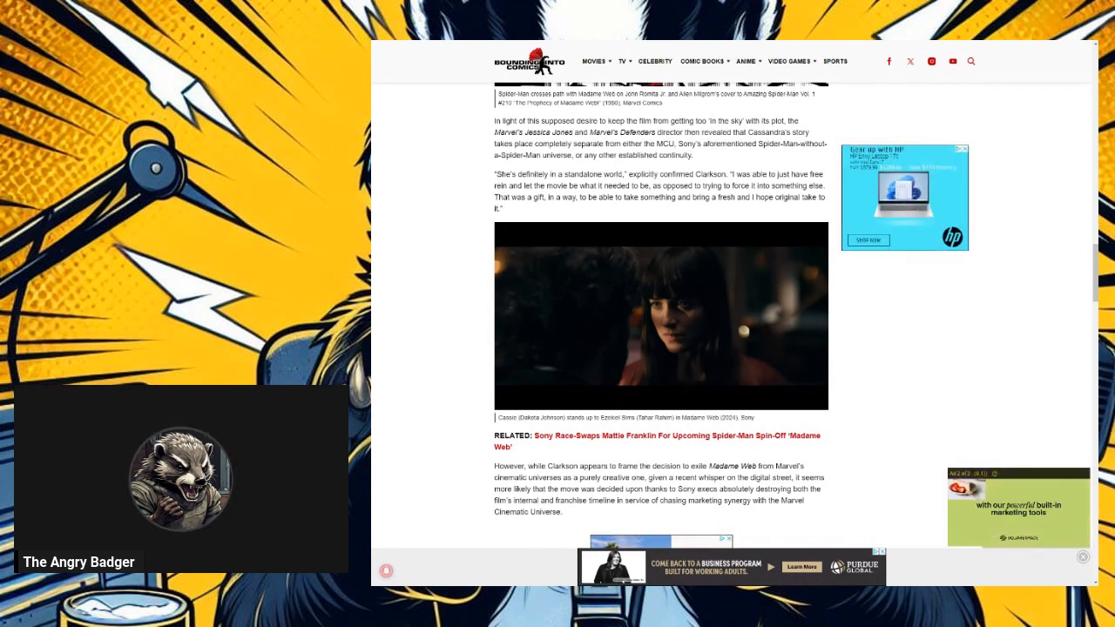
{"action": "scroll", "scroll_direction": "down", "scroll_amount": 3}
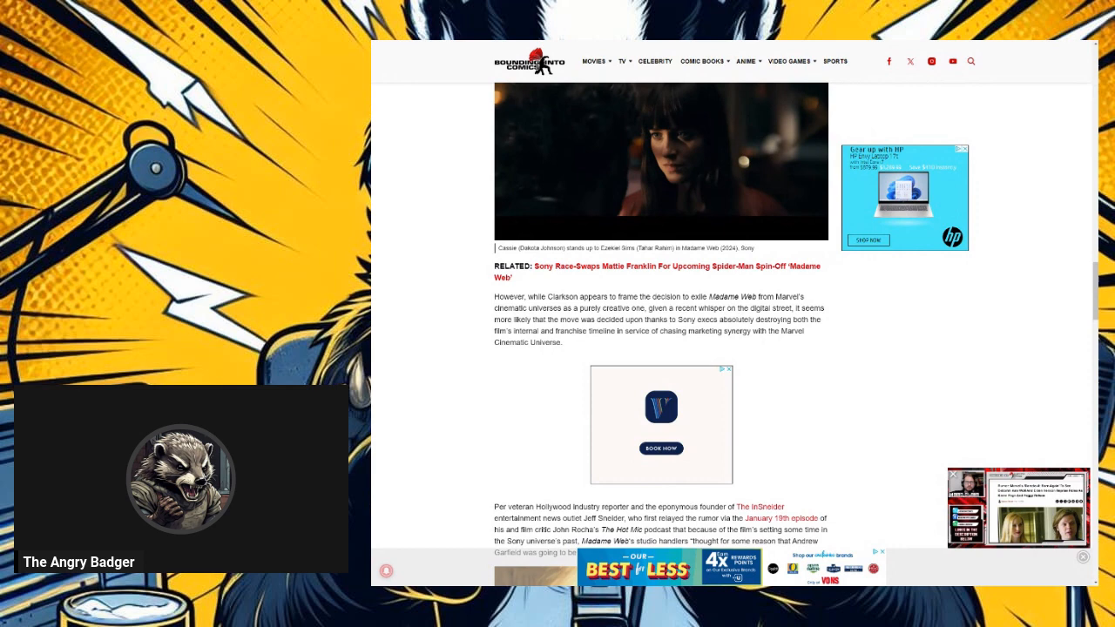
{"action": "scroll", "scroll_direction": "down", "scroll_amount": 3}
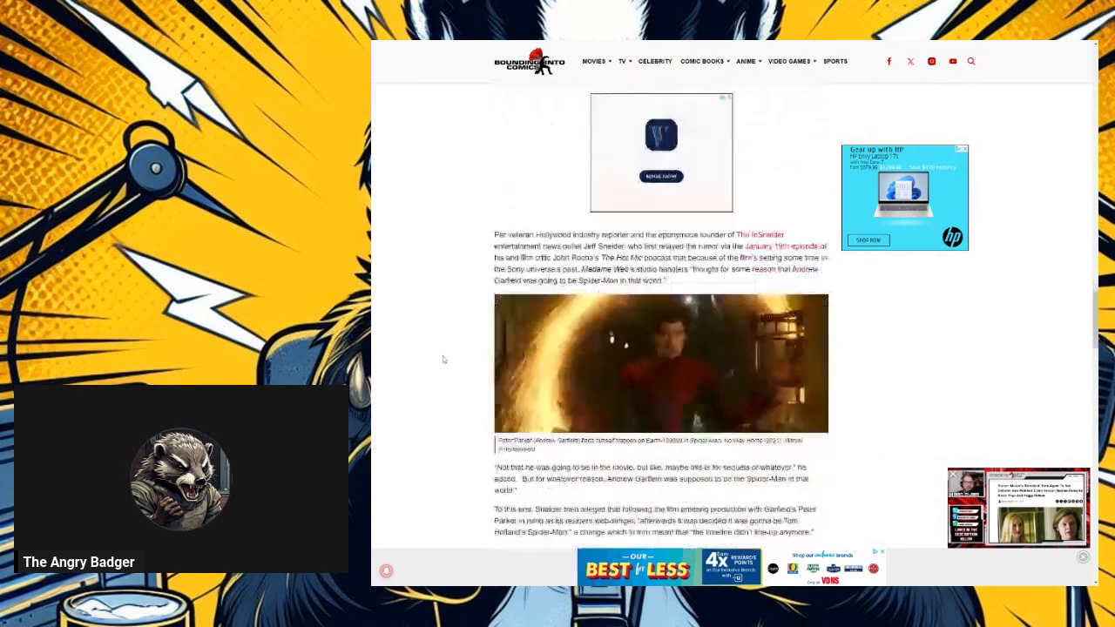
{"action": "scroll", "scroll_direction": "down", "scroll_amount": 3}
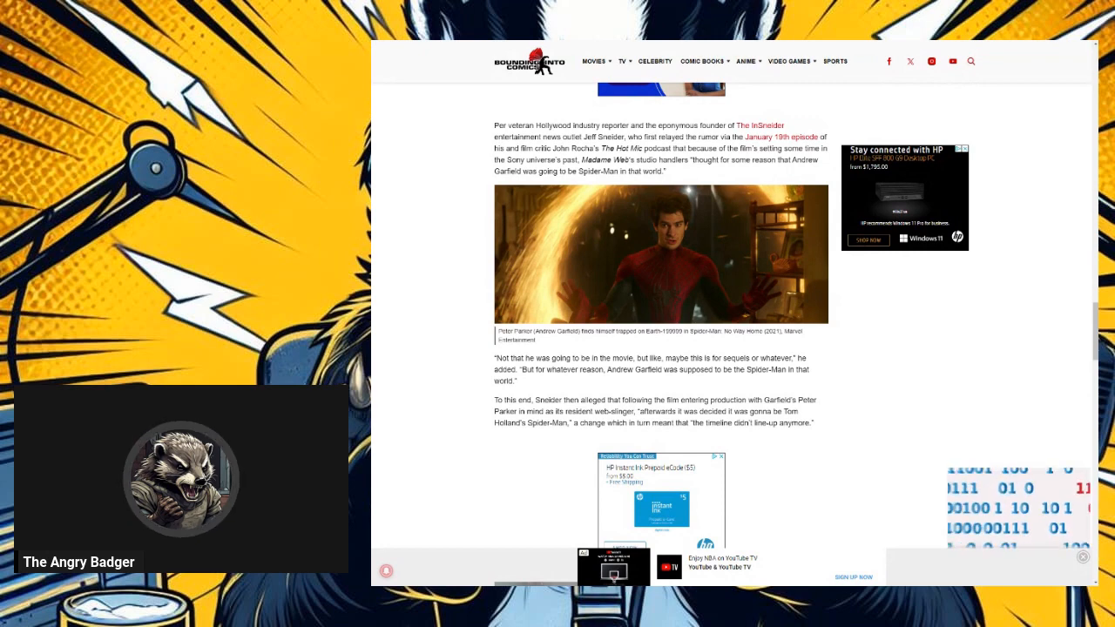
{"action": "scroll", "scroll_direction": "down", "scroll_amount": 3}
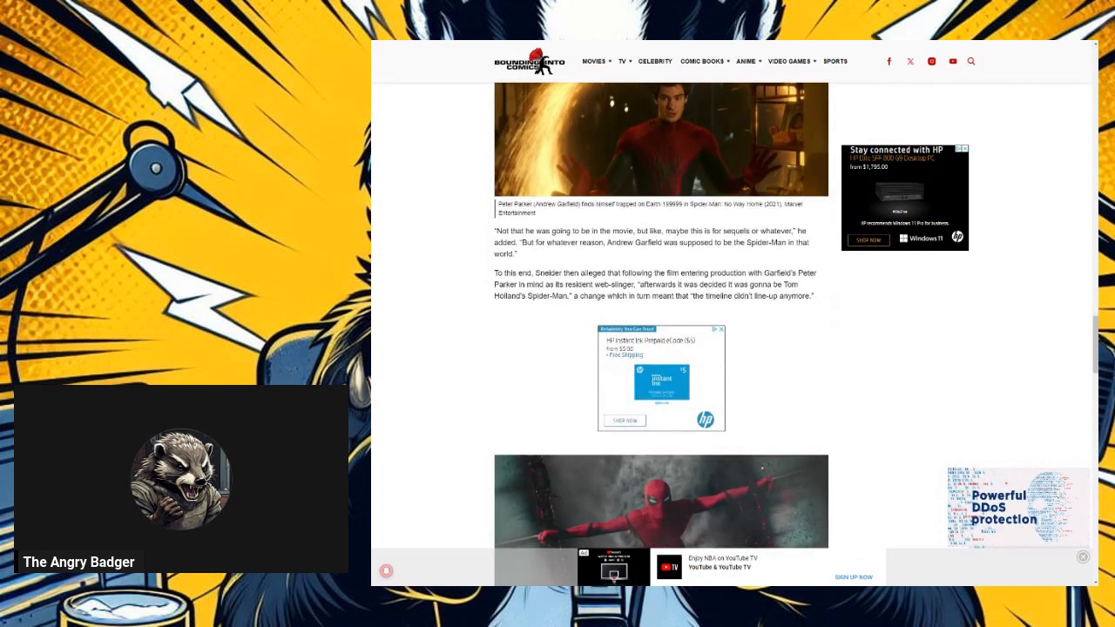
{"action": "scroll", "scroll_direction": "down", "scroll_amount": 3}
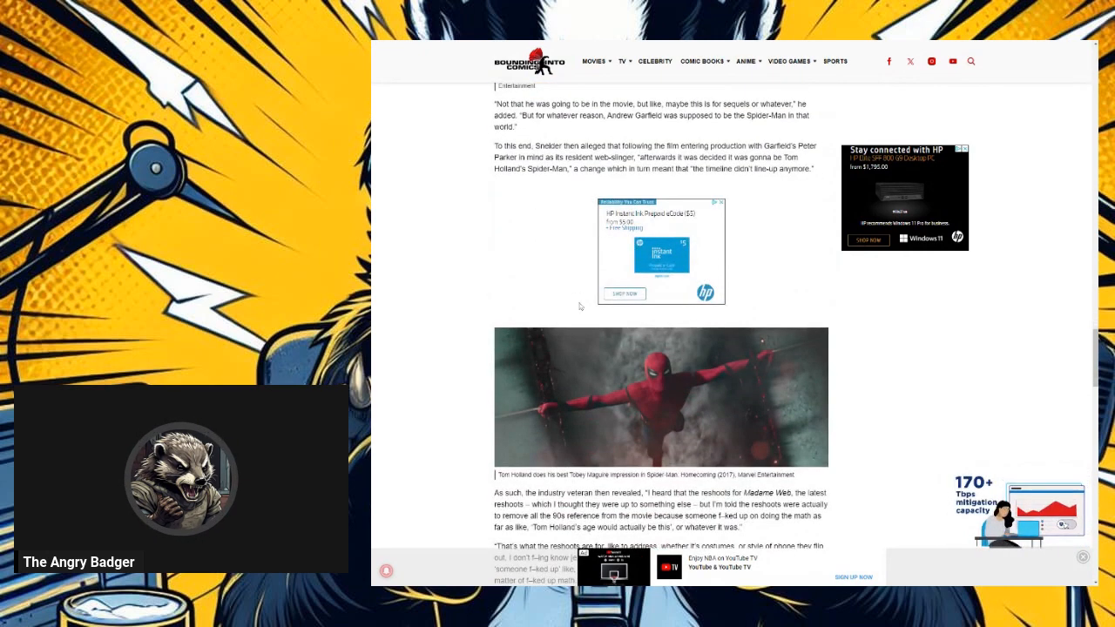
{"action": "scroll", "scroll_direction": "down", "scroll_amount": 3}
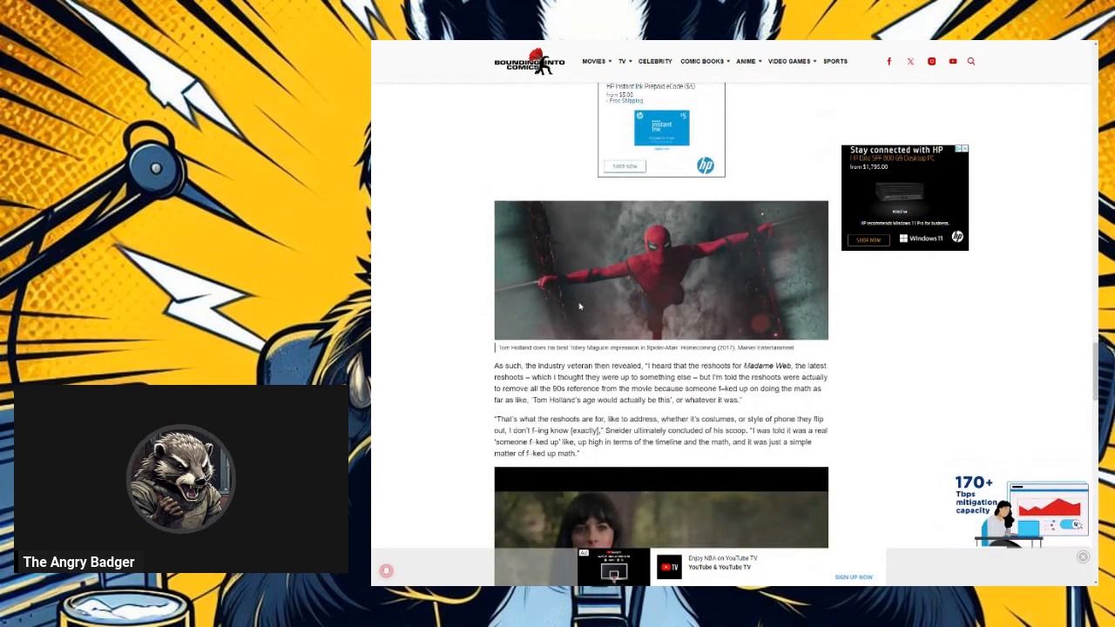
{"action": "scroll", "scroll_direction": "up", "scroll_amount": 3}
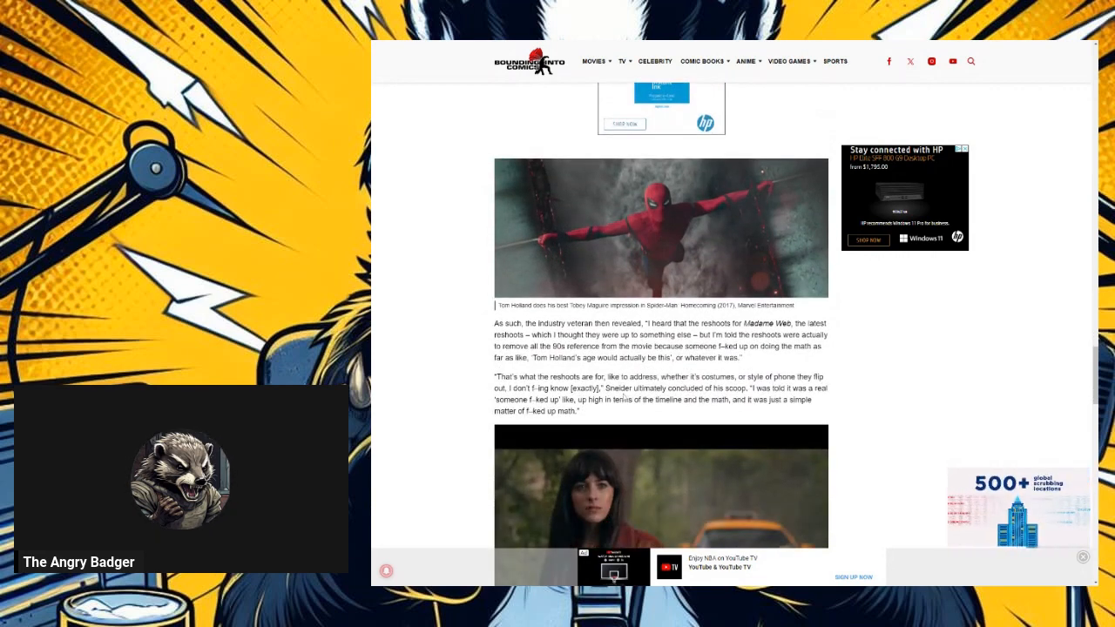
{"action": "scroll", "scroll_direction": "down", "scroll_amount": 3}
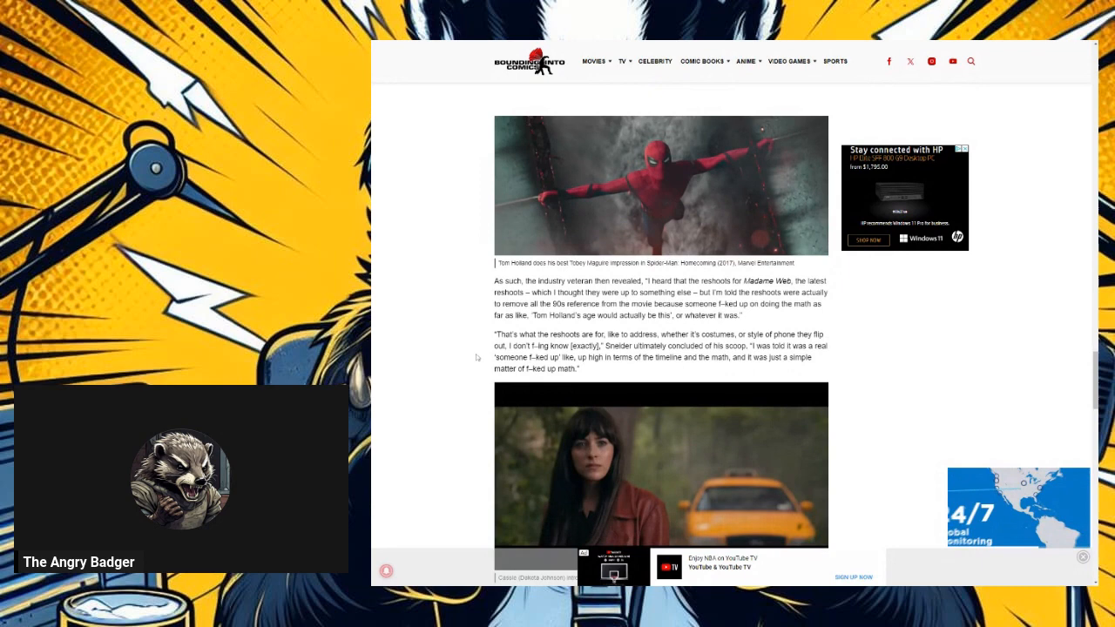
{"action": "scroll", "scroll_direction": "down", "scroll_amount": 3}
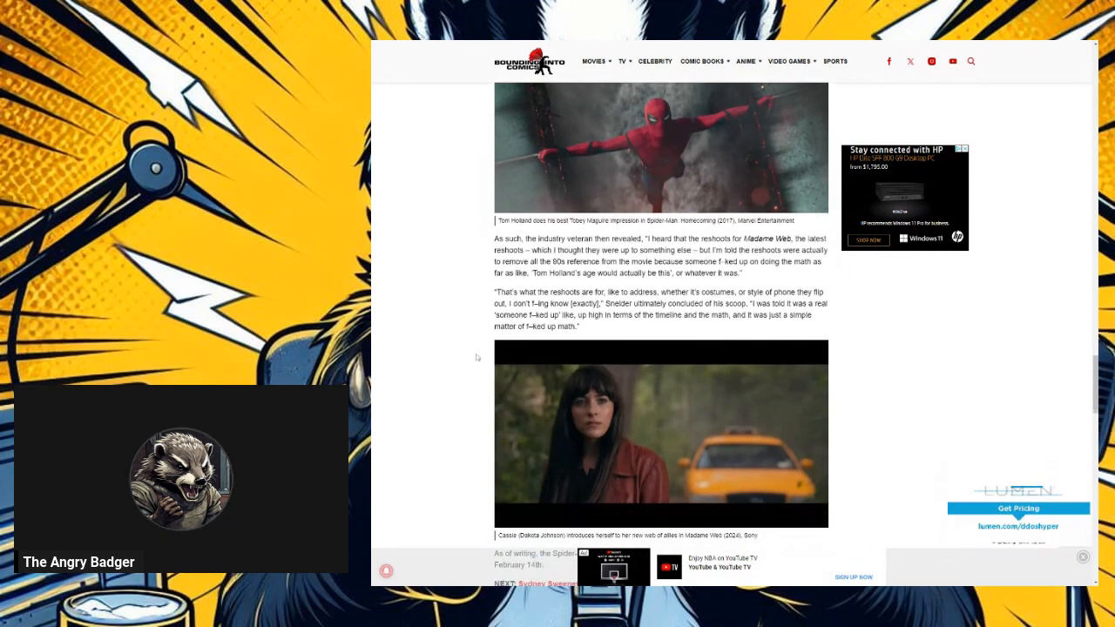
{"action": "scroll", "scroll_direction": "down", "scroll_amount": 3}
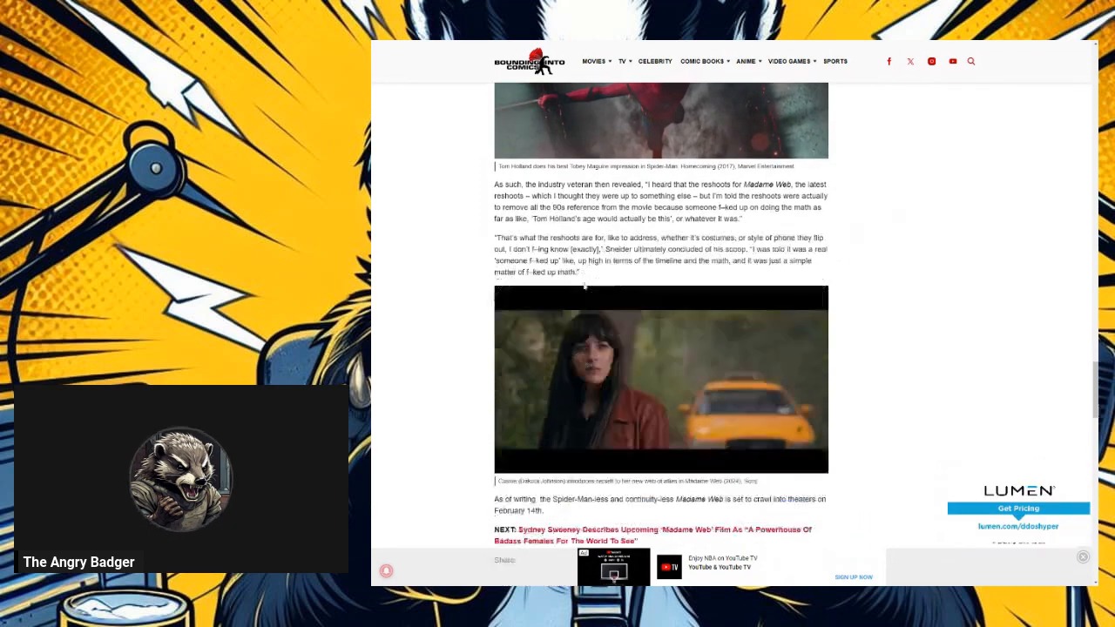
{"action": "scroll", "scroll_direction": "up", "scroll_amount": 3}
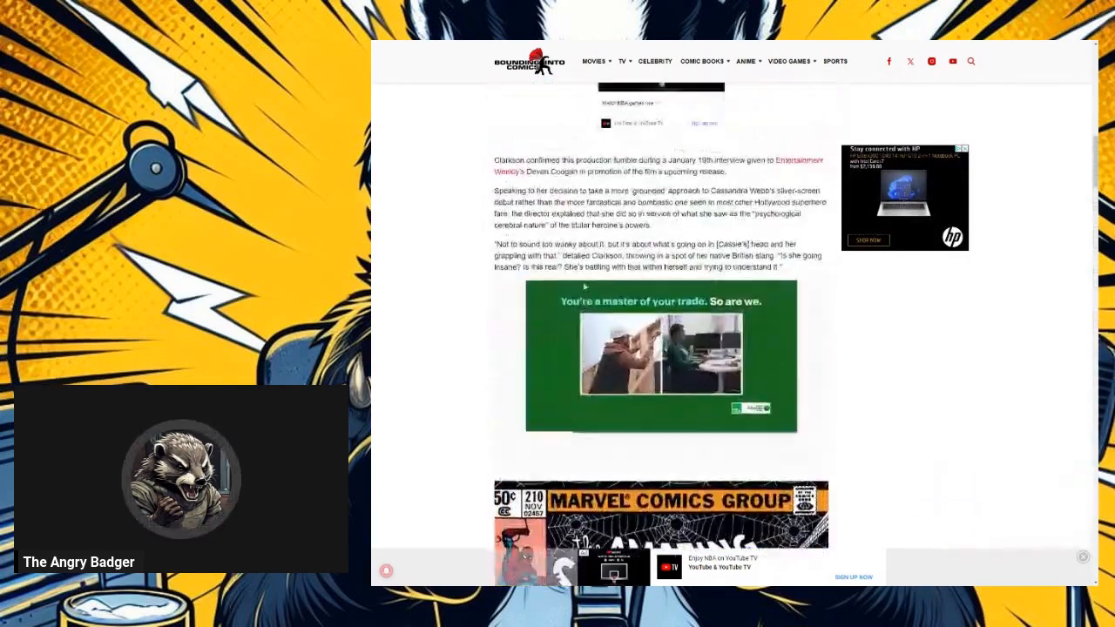
{"action": "scroll", "scroll_direction": "up", "scroll_amount": 3}
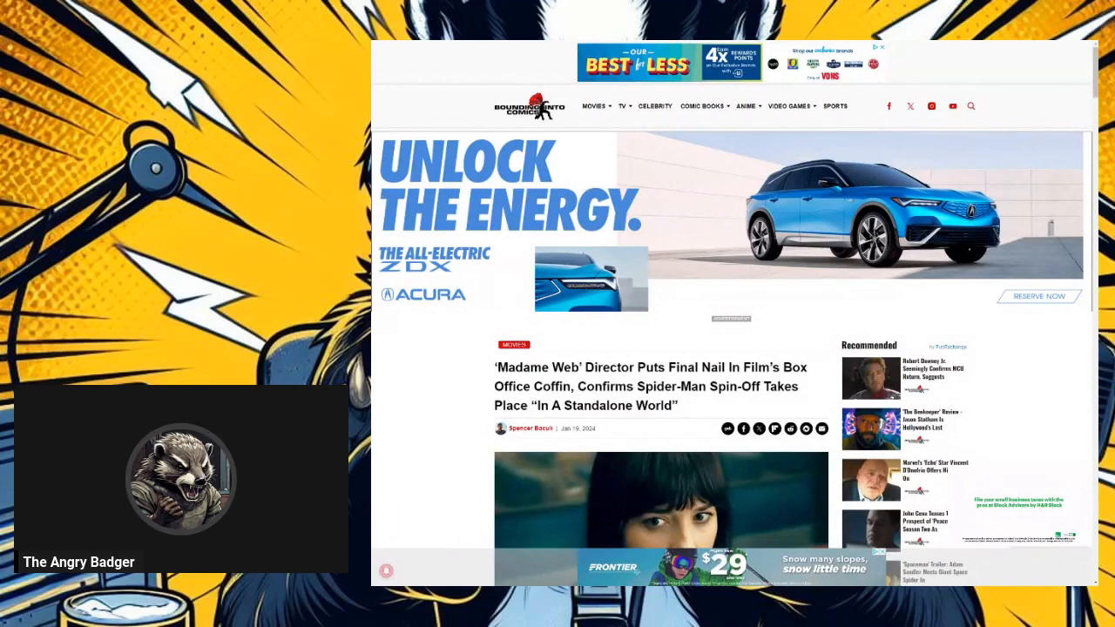
{"action": "scroll", "scroll_direction": "down", "scroll_amount": 3}
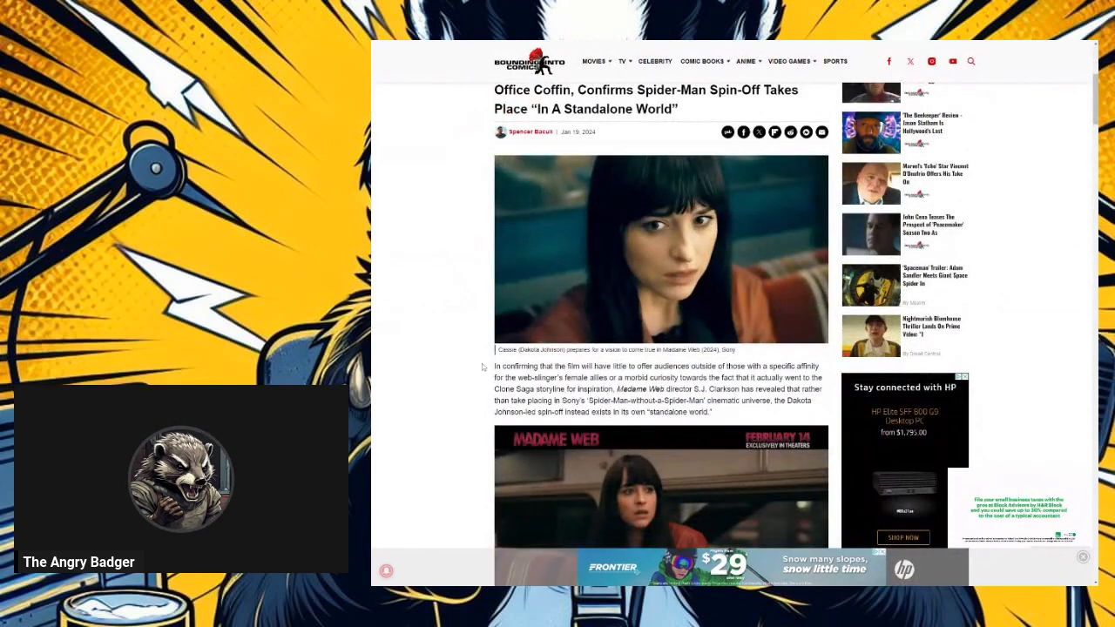
{"action": "scroll", "scroll_direction": "up", "scroll_amount": 3}
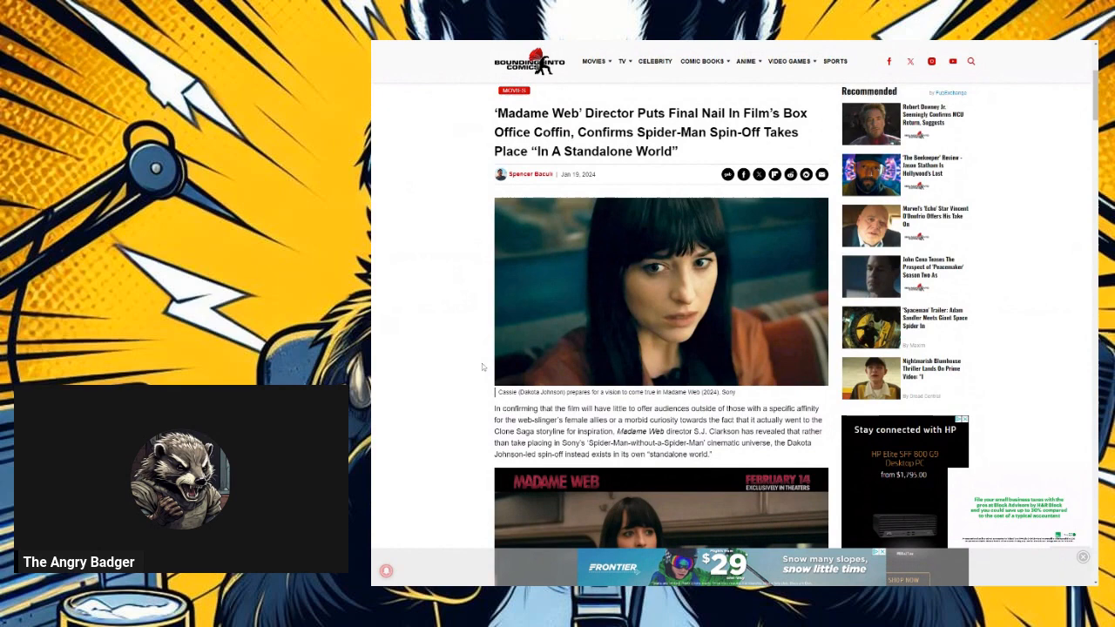